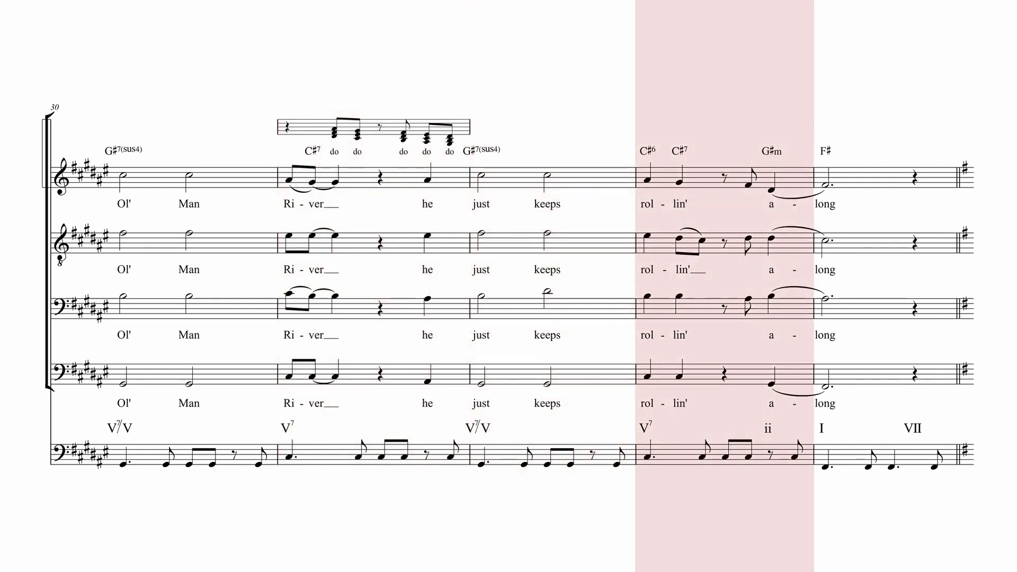
pyautogui.scroll(-3)
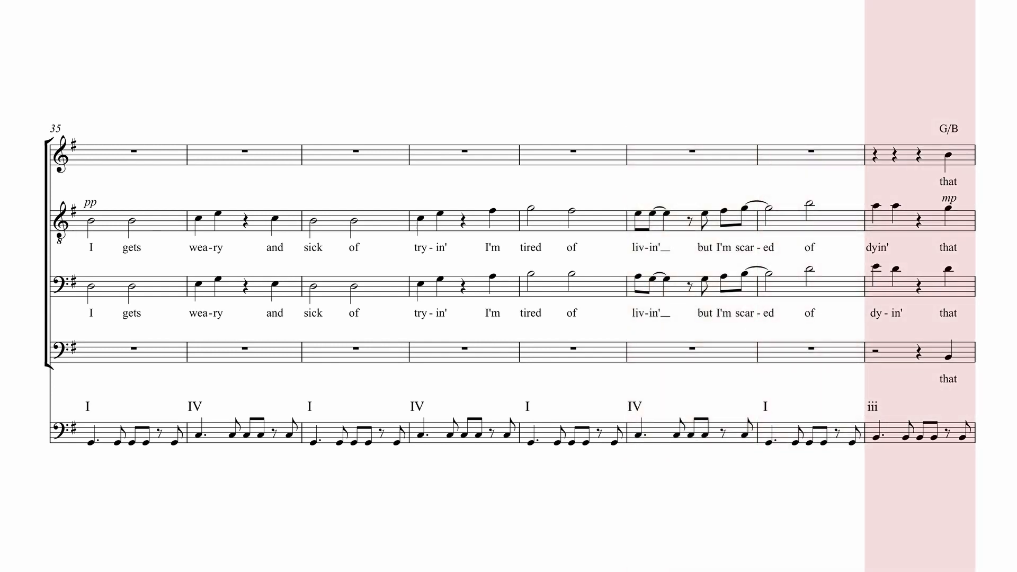
pyautogui.scroll(-3)
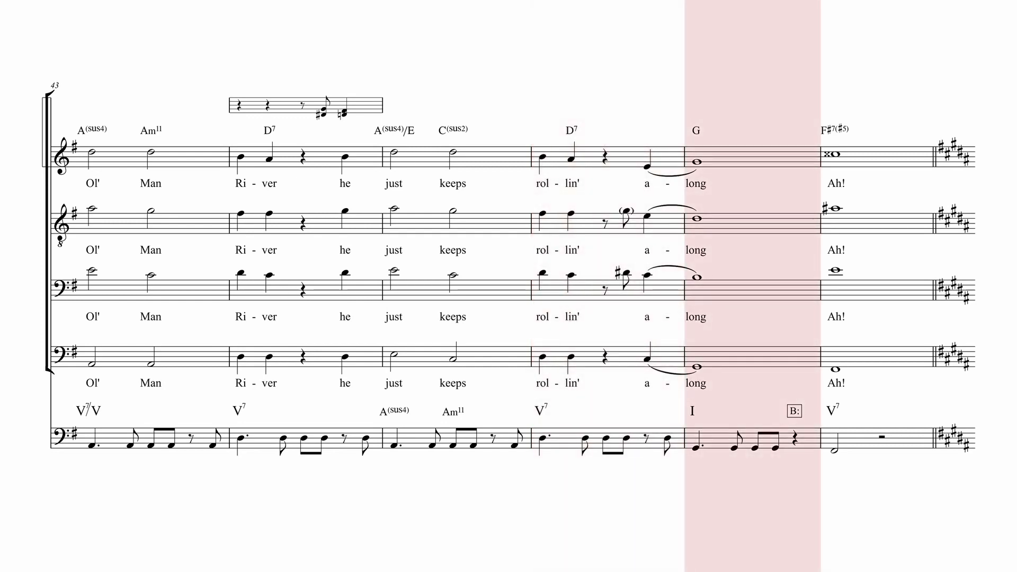
pyautogui.scroll(-3)
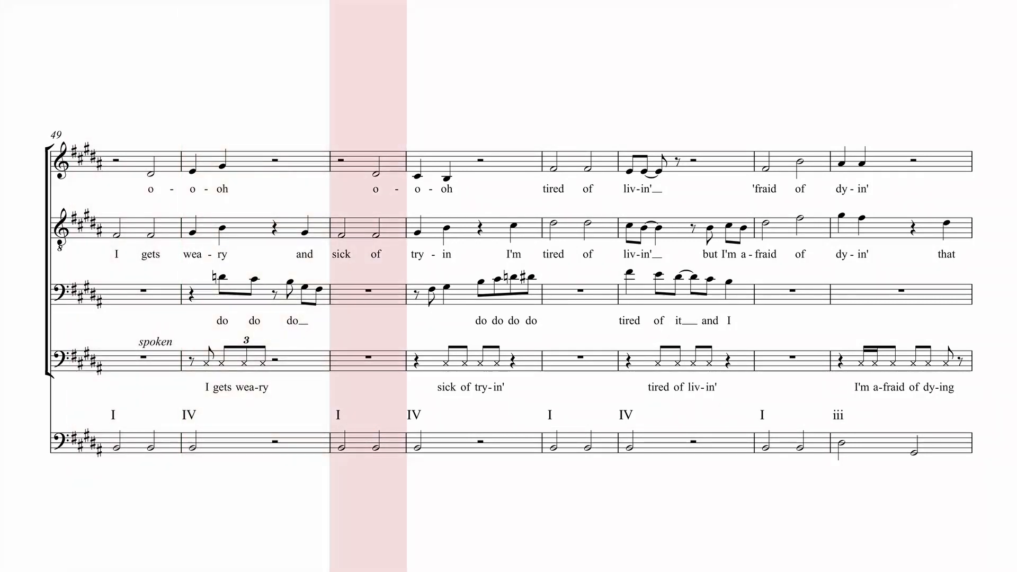